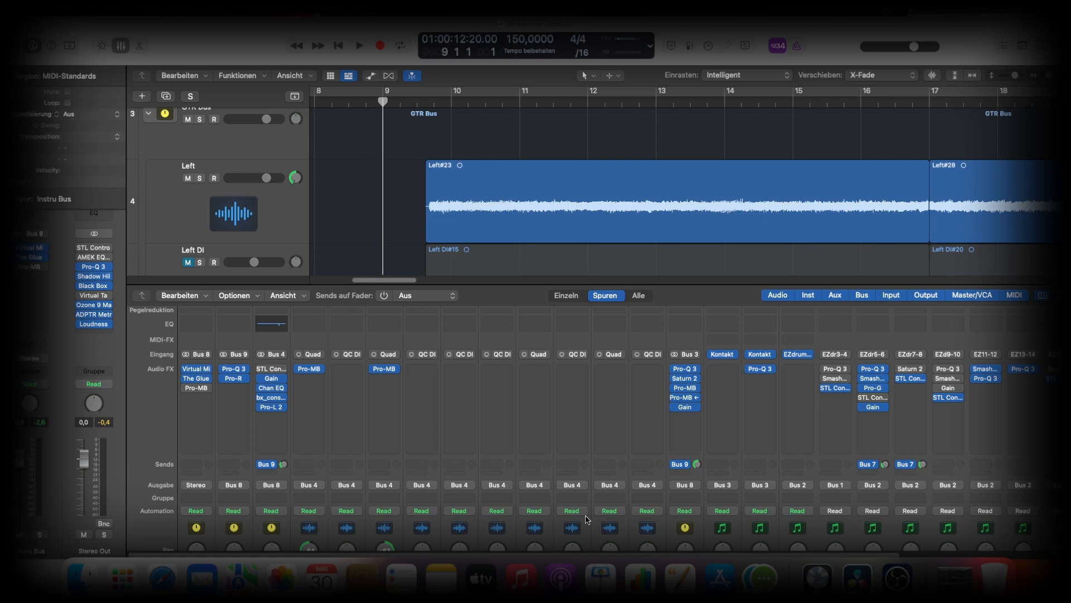
mouse_move(576, 450)
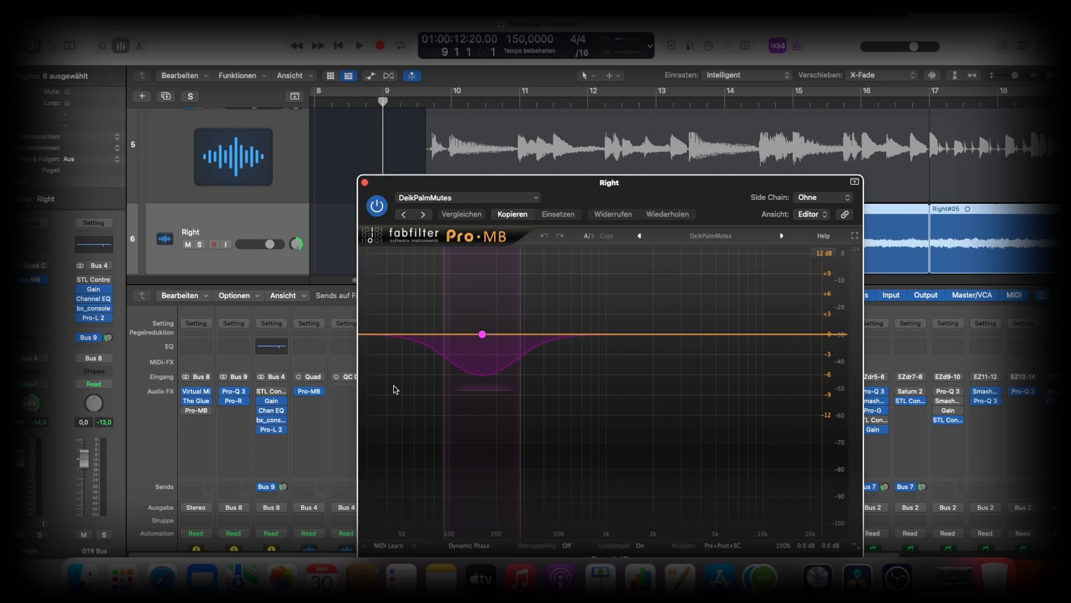
Close the Pro-MB window and return to the mixer with the GTR Bus chain.
click(365, 182)
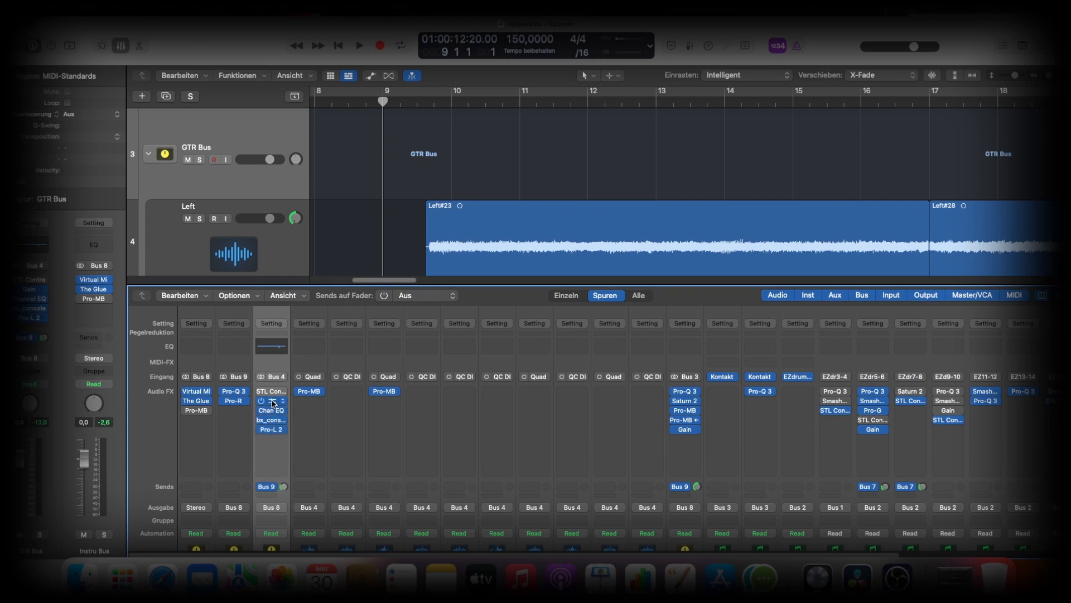
Check the GTR Bus Gain insert at -1.8 dB, then bring up its Channel EQ.
click(271, 401)
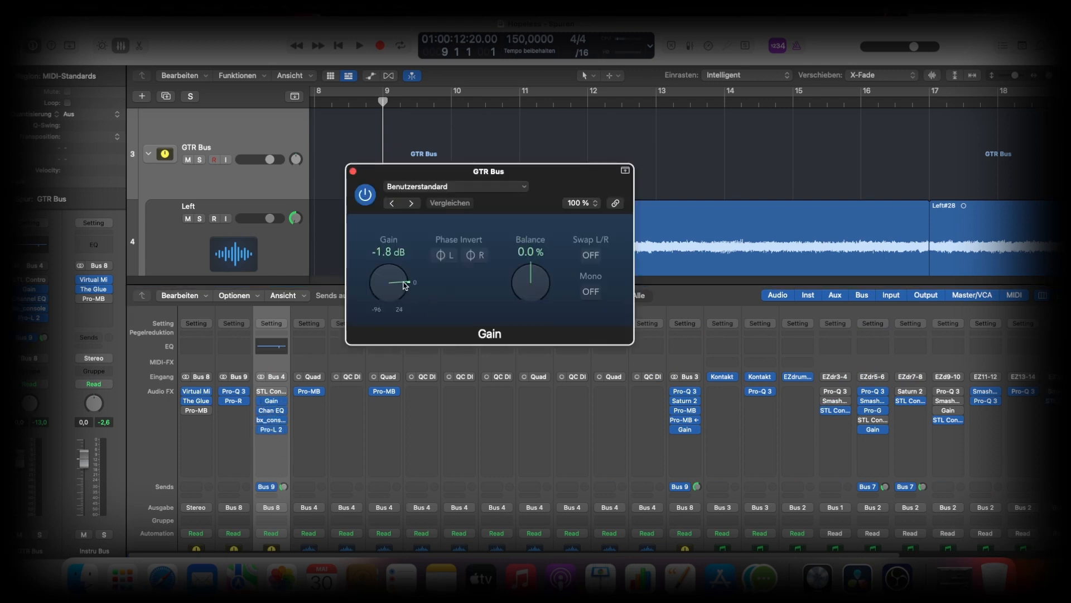
click(354, 171)
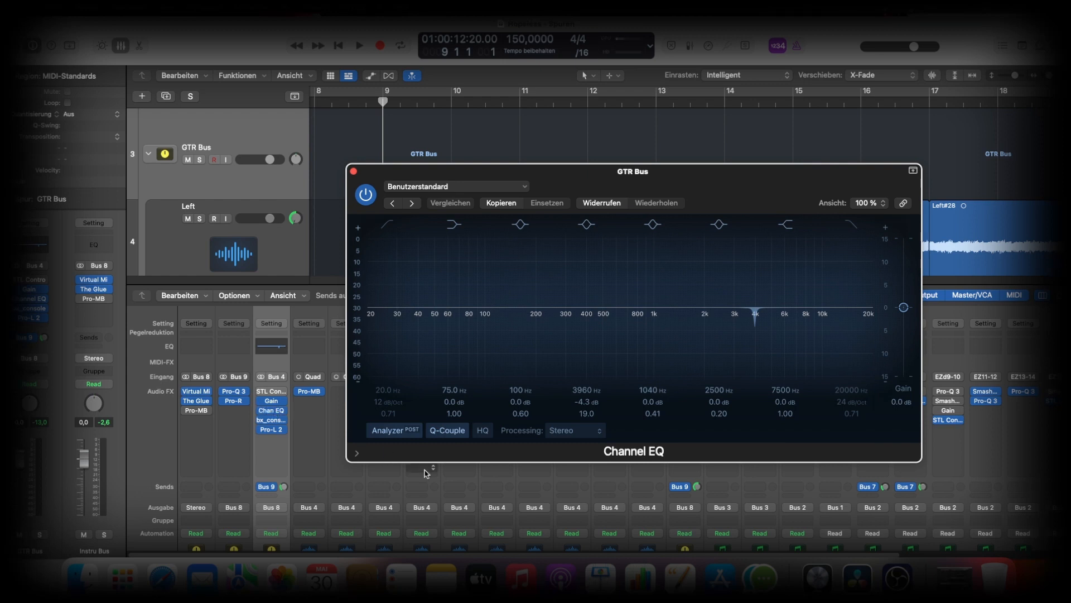
Inspect the -4.3 dB notch band at 3960 Hz, then bring up bx_console SSL 4000 E.
click(755, 326)
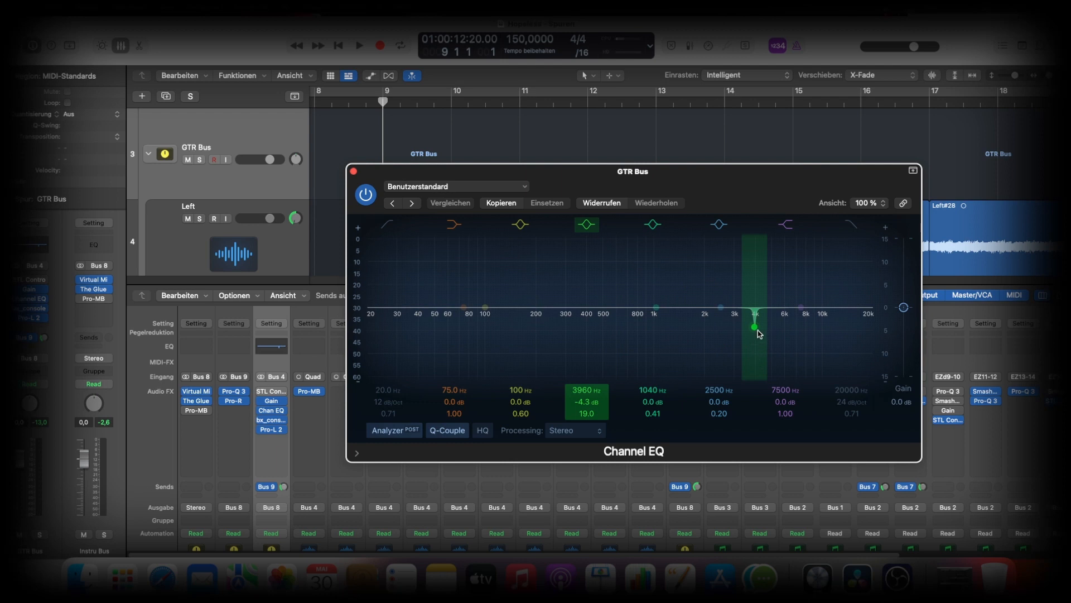
click(719, 306)
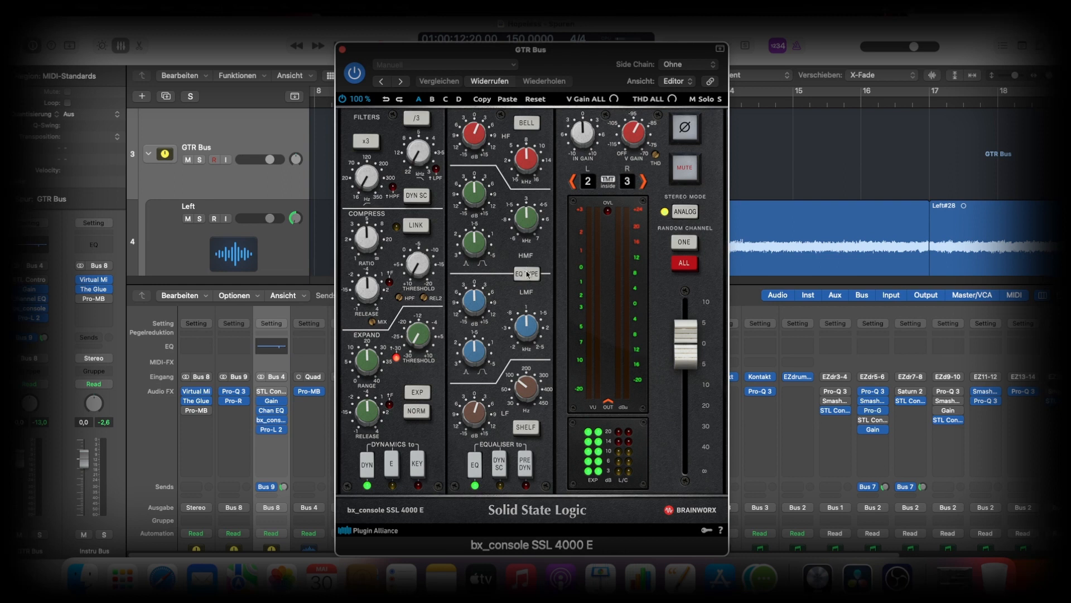
Compare (Vergleichen) the SSL 4000 E HF and LF boosts against the saved state.
click(438, 81)
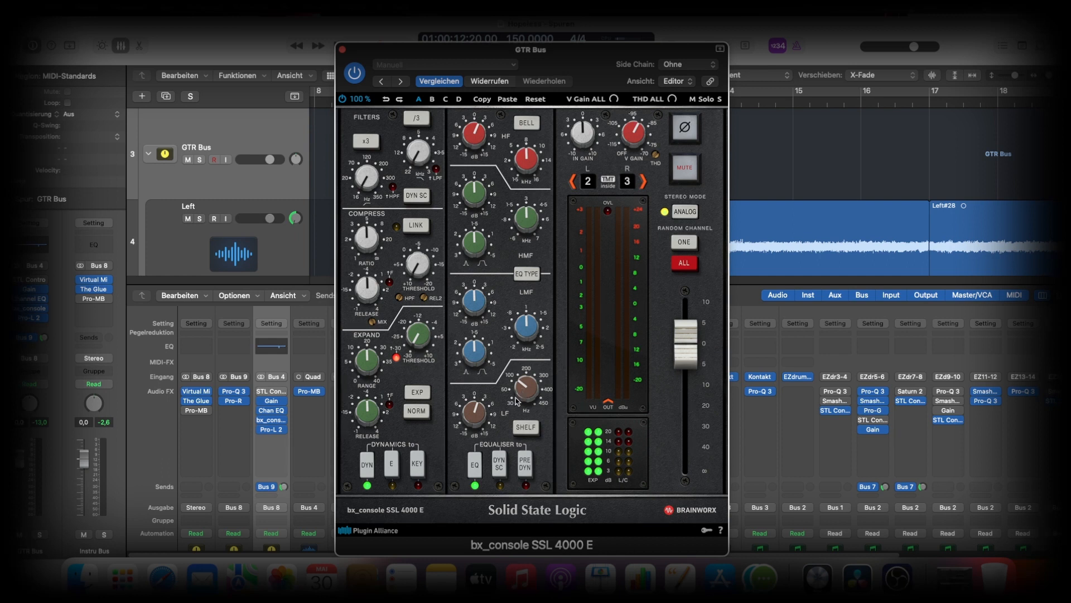
mouse_move(482, 265)
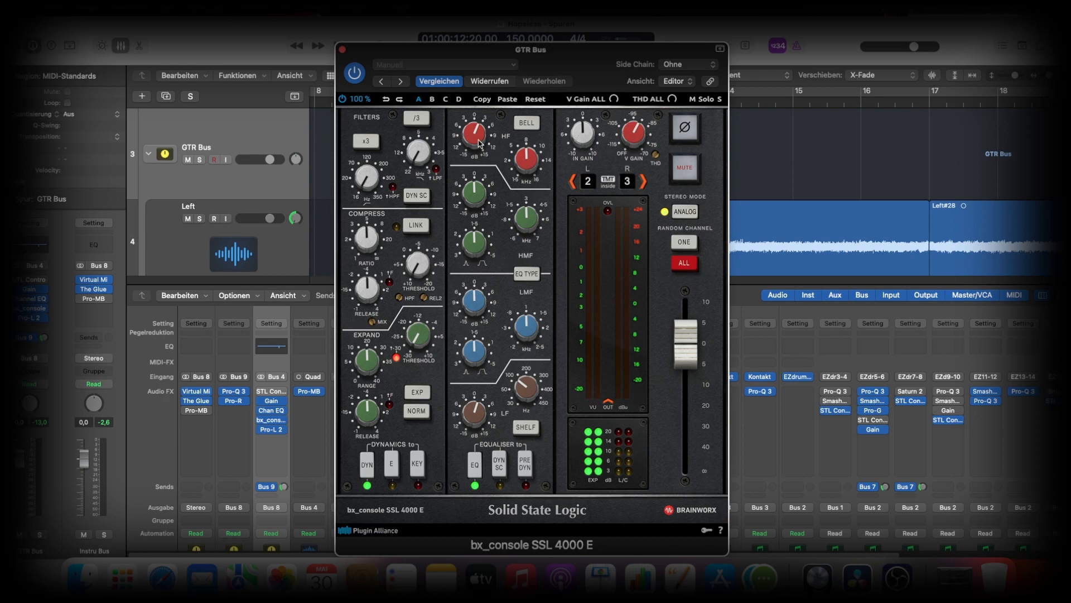
mouse_move(487, 138)
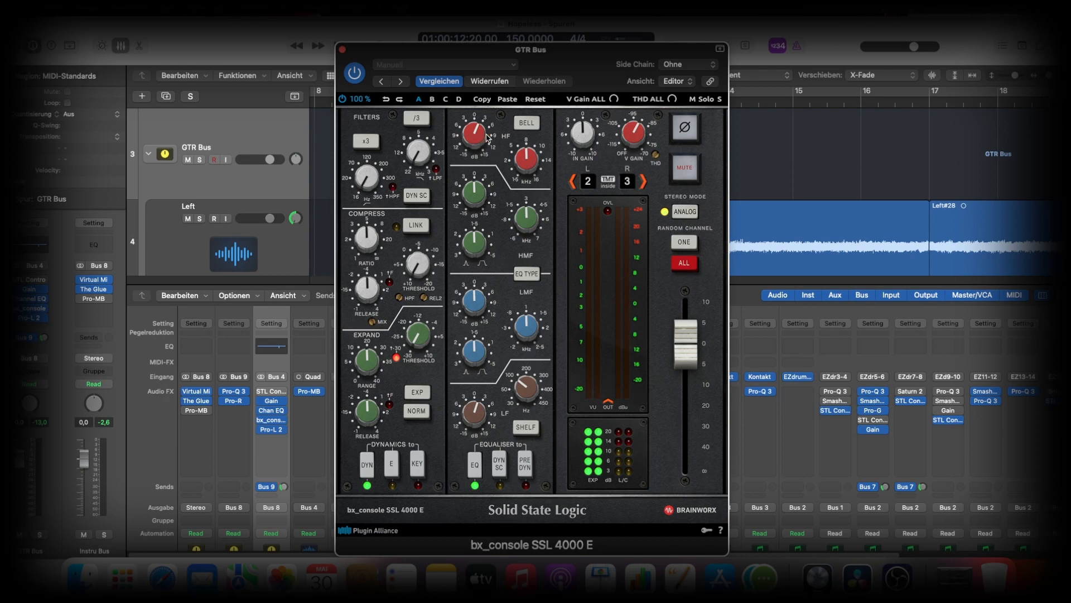
mouse_move(497, 413)
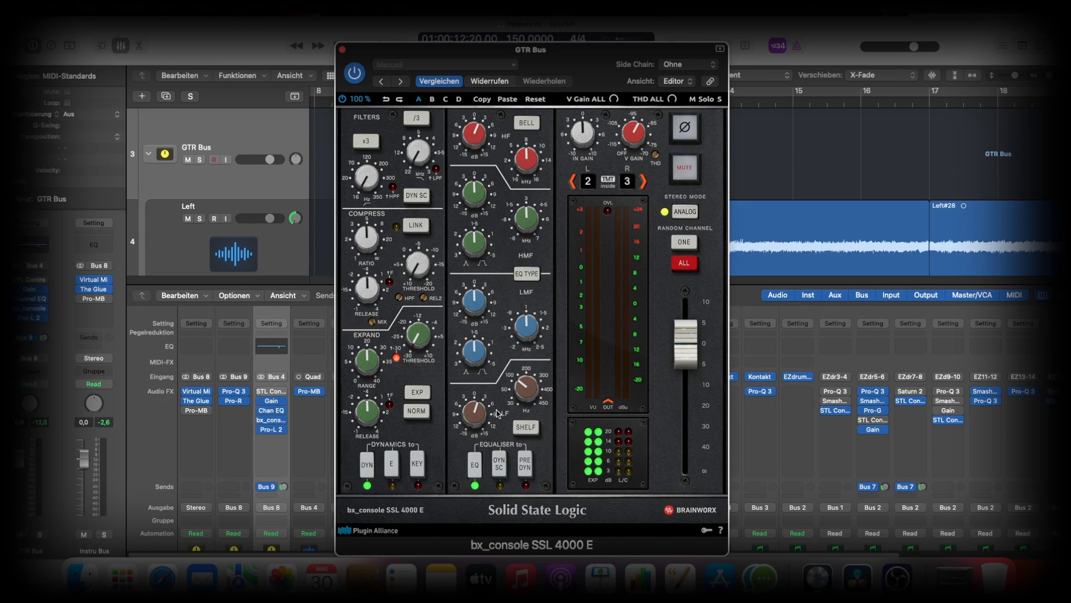
mouse_move(342, 51)
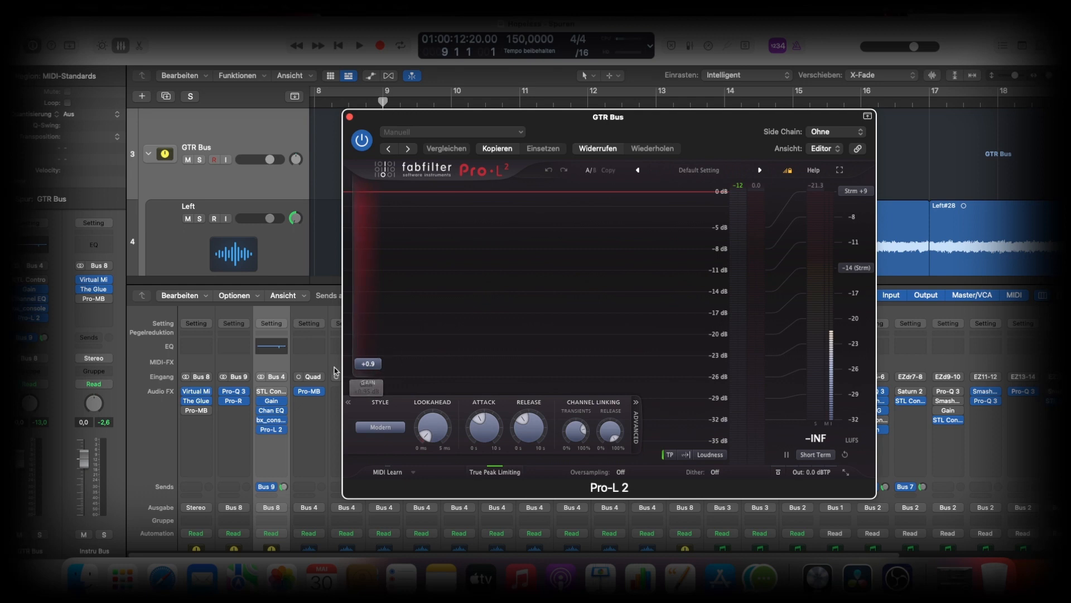
mouse_move(271, 405)
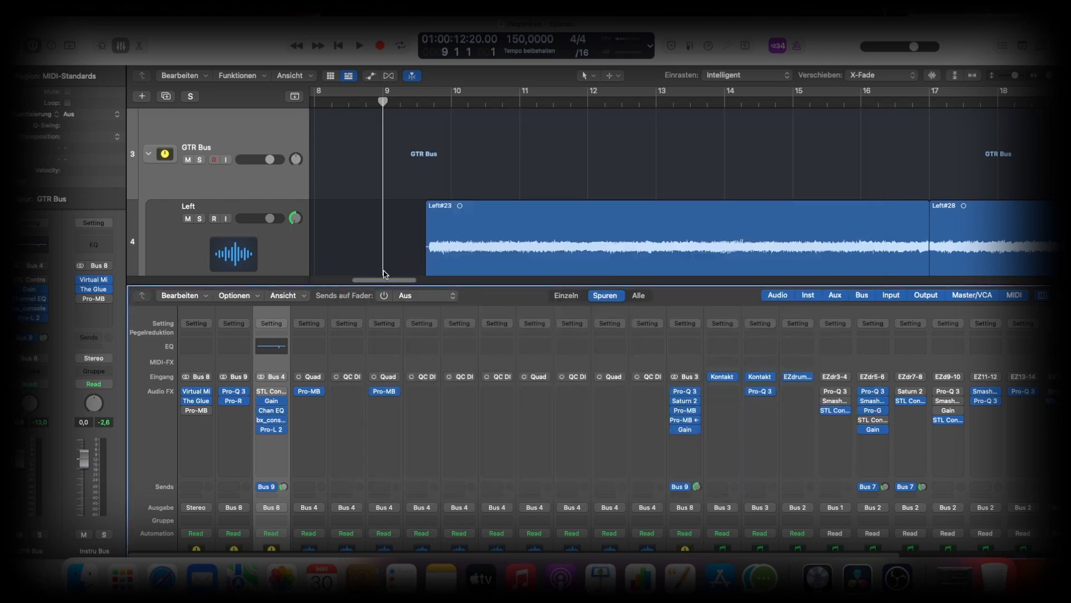
Play back the arrangement and show the mixer's faders, pan knobs and dB readouts.
click(359, 46)
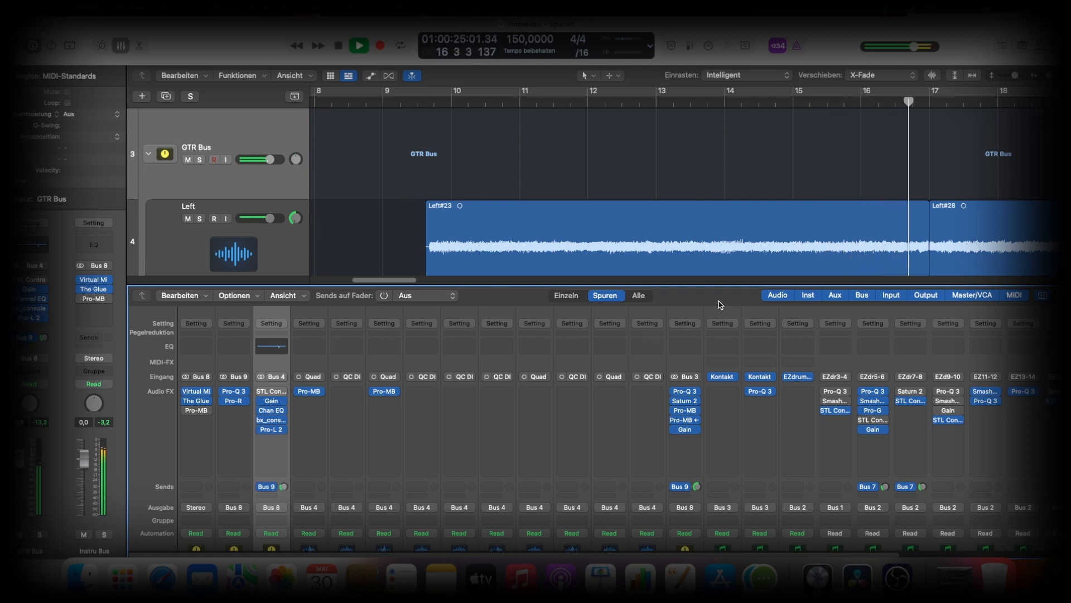
click(358, 45)
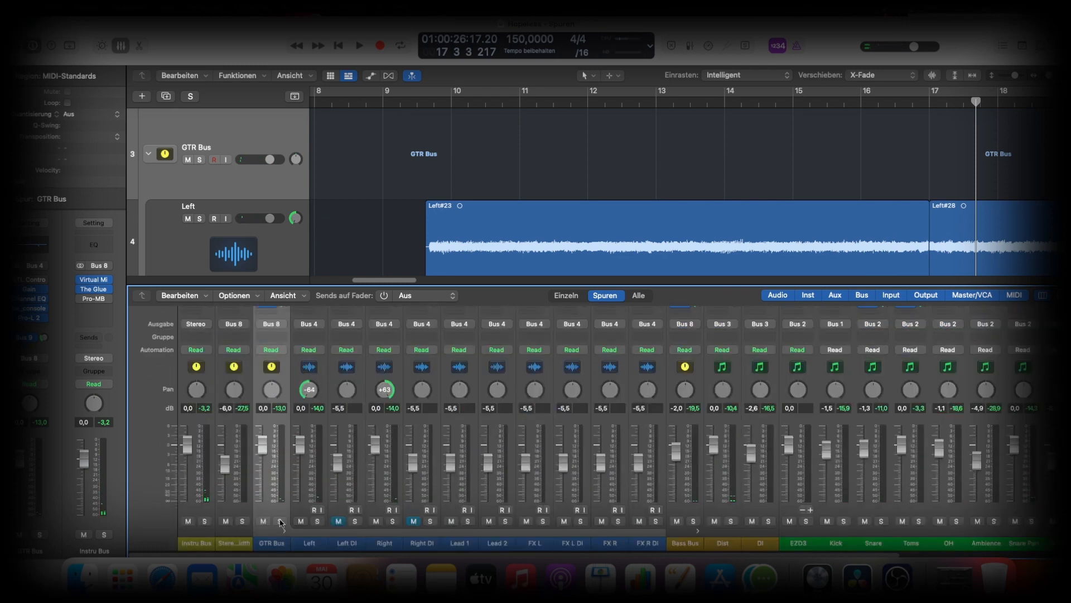
Solo the GTR Bus and listen to the processed guitars playing from bar 9.
click(279, 521)
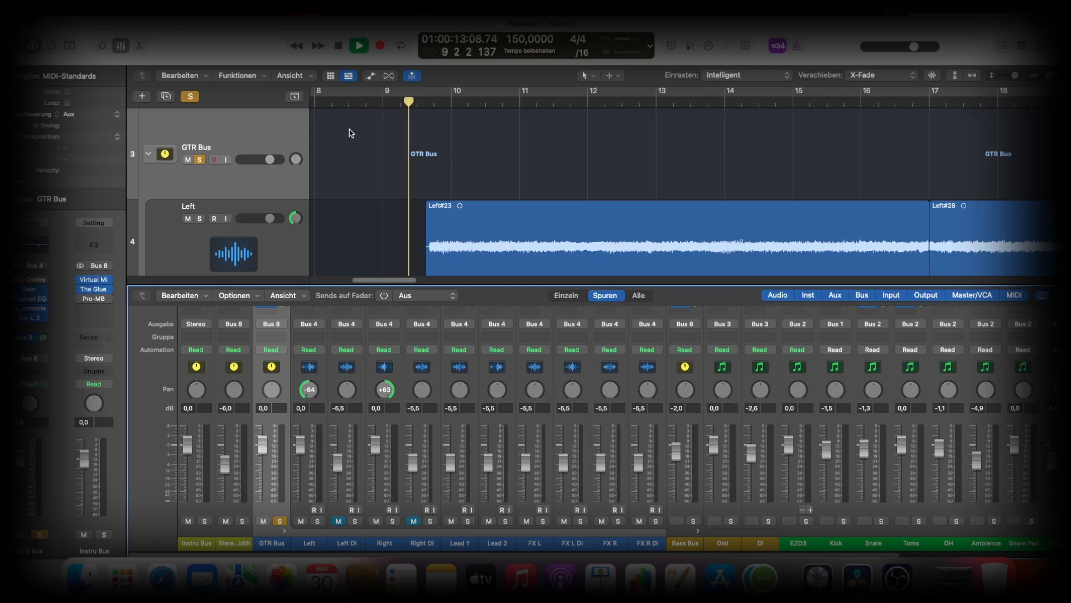
click(359, 45)
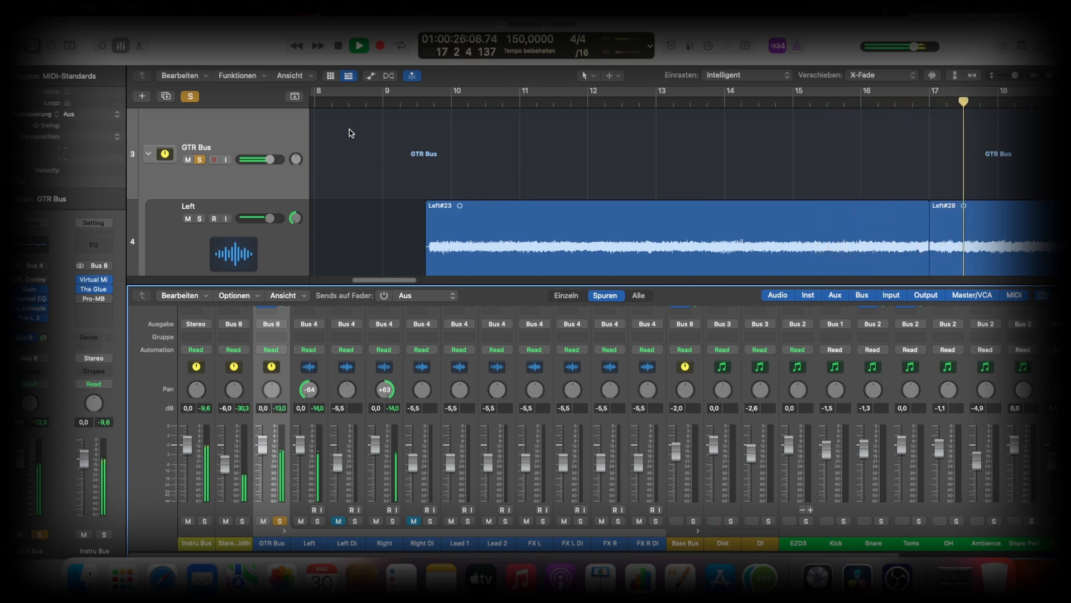
click(358, 46)
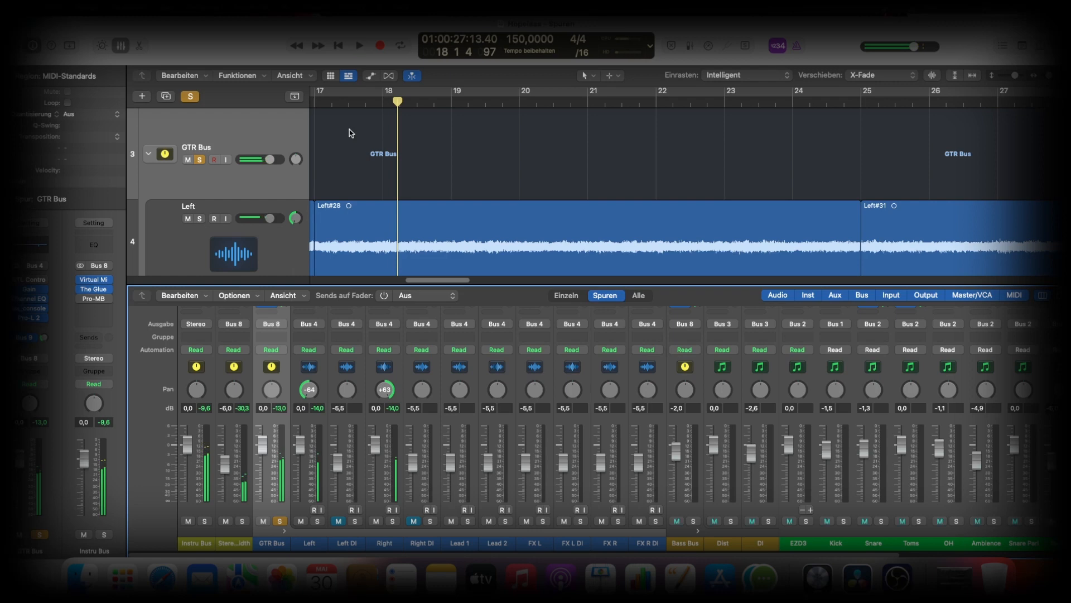